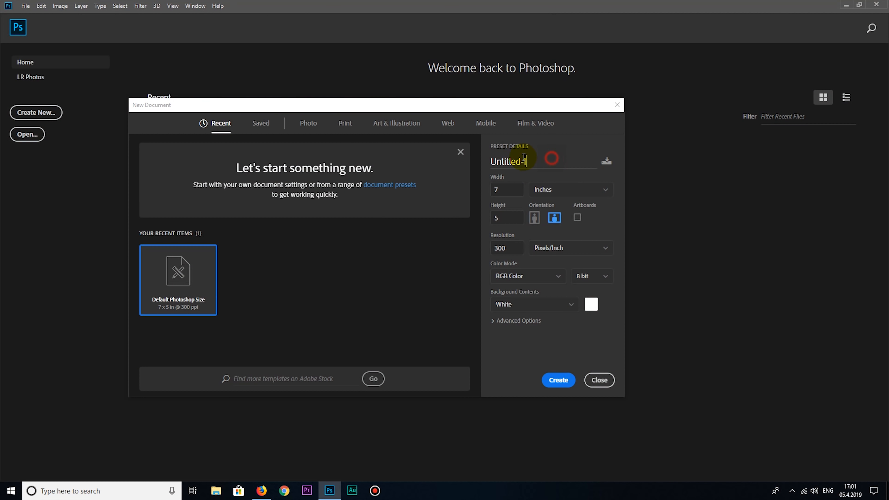
# Create a new document named Motherboard in millimetres, 200 wide by 305 high
pyautogui.write('Mother')
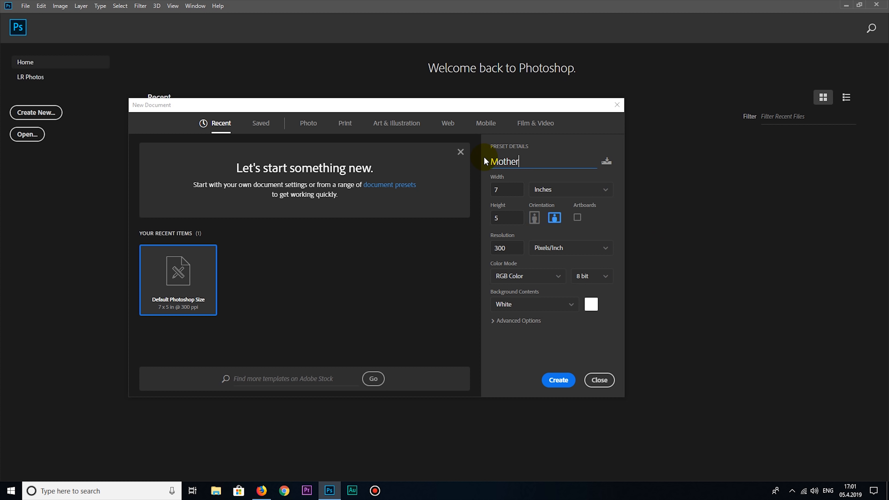
pyautogui.write('board')
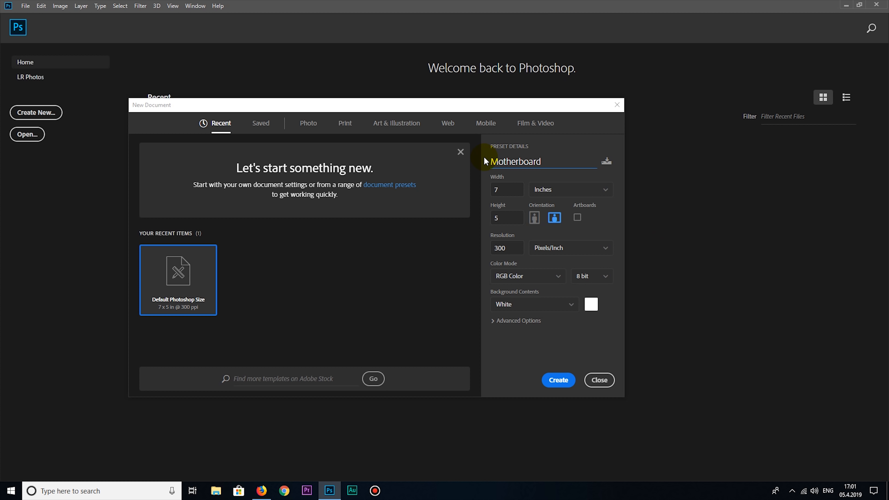
pyautogui.click(569, 189)
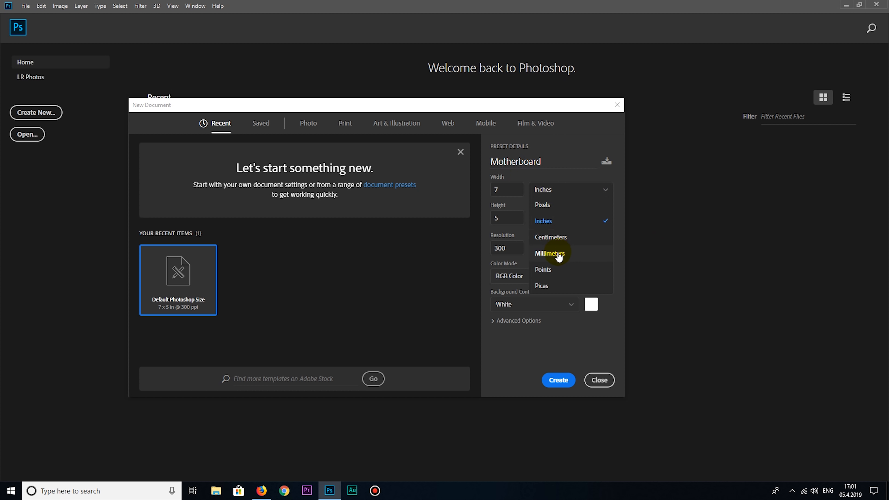
pyautogui.click(549, 254)
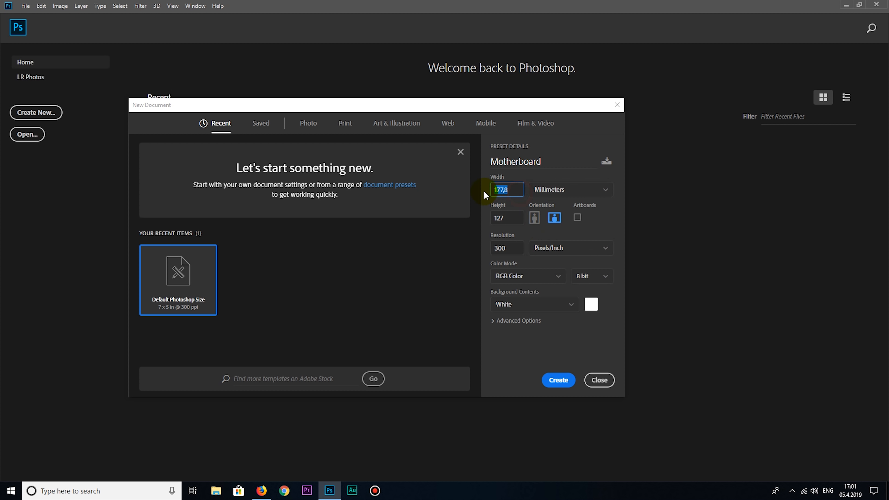
pyautogui.write('200')
pyautogui.click(507, 218)
pyautogui.write('305')
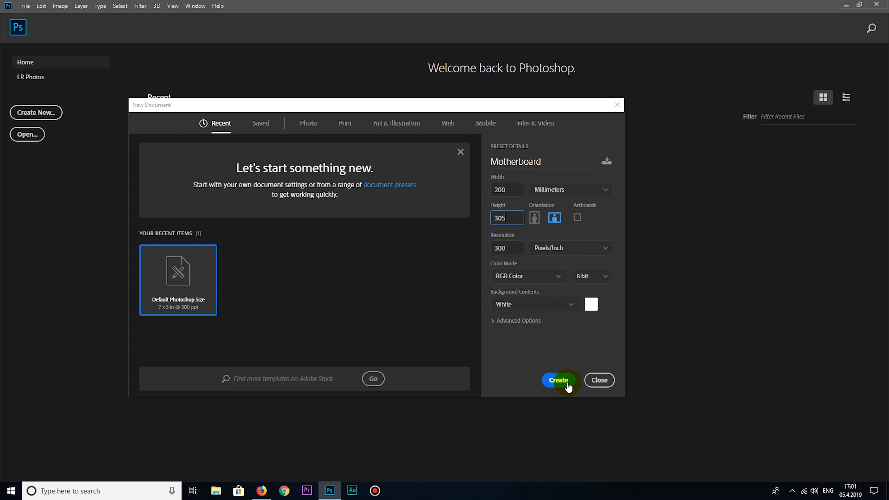
pyautogui.click(558, 380)
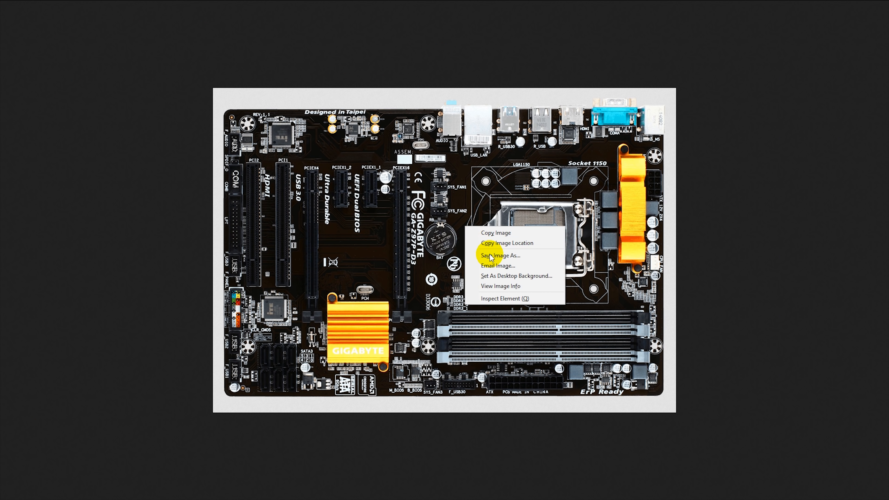
# Save the motherboard reference picture from the browser to the desktop
pyautogui.click(497, 255)
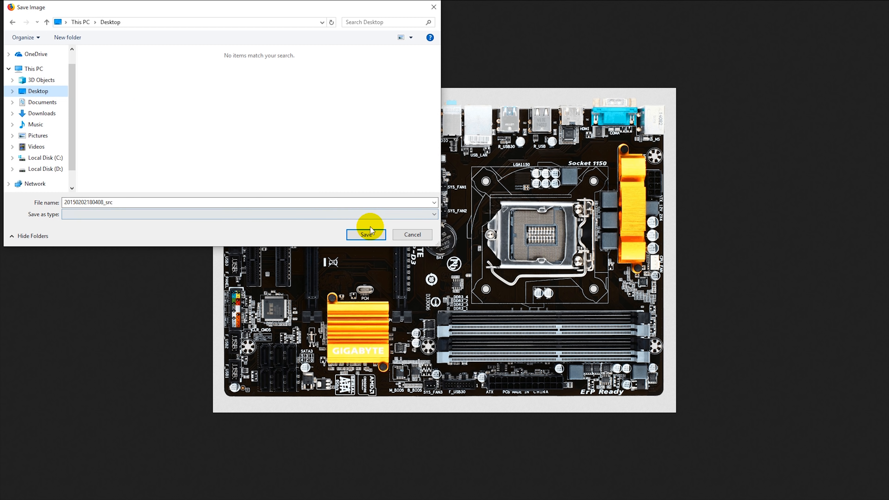
pyautogui.click(366, 235)
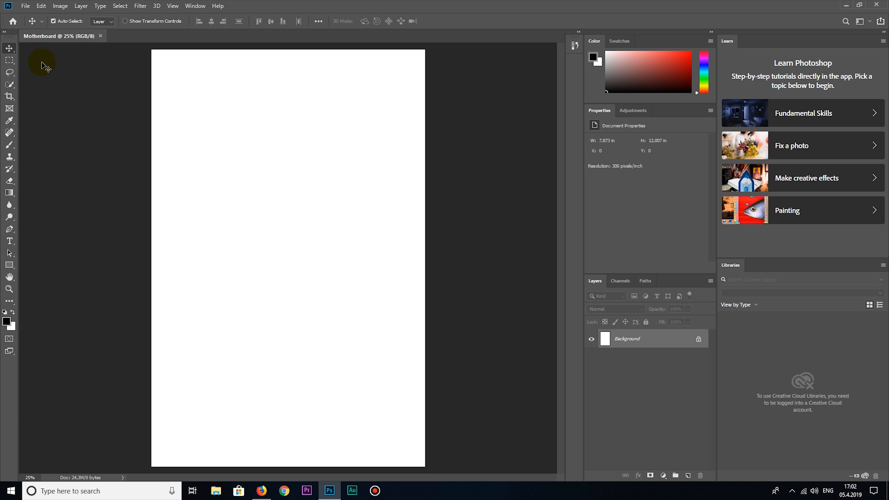
pyautogui.moveTo(47, 76)
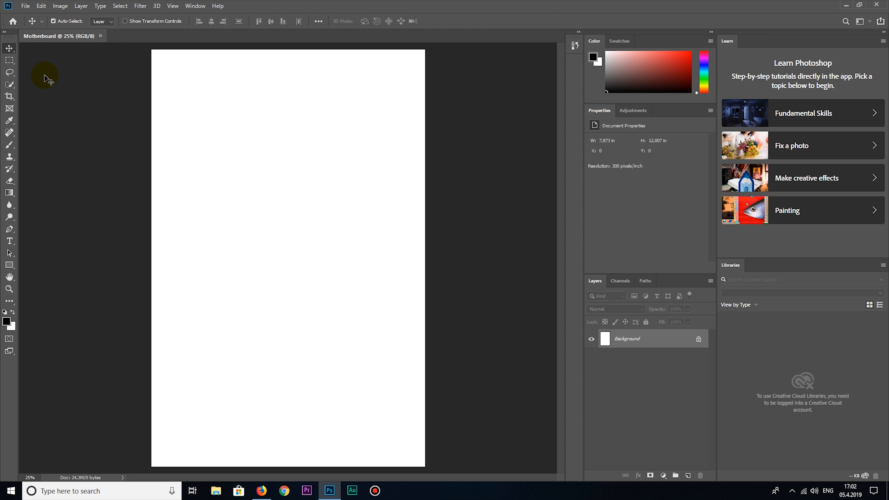
pyautogui.moveTo(37, 45)
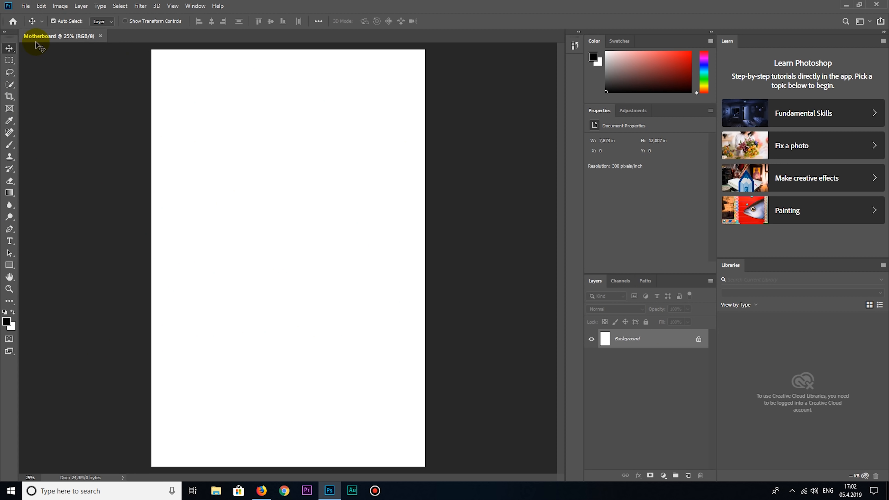
# Copy the saved motherboard photo into the Motherboard document and close its own window
pyautogui.click(25, 5)
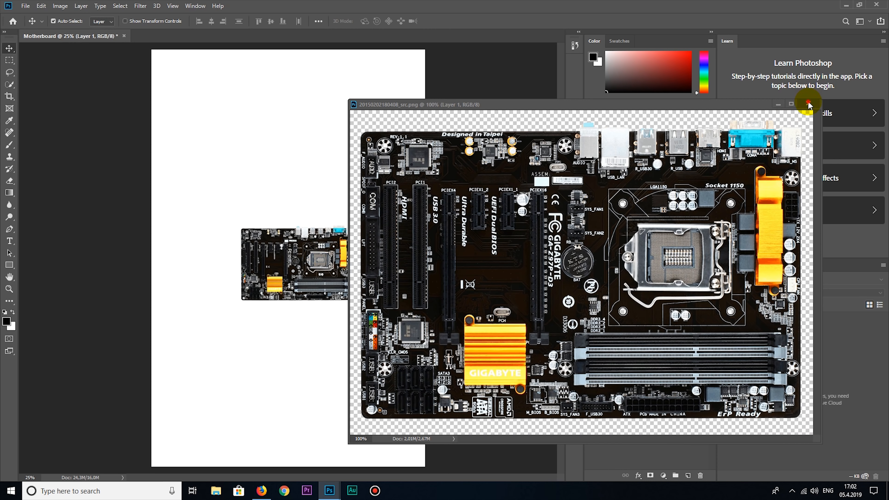
pyautogui.click(807, 103)
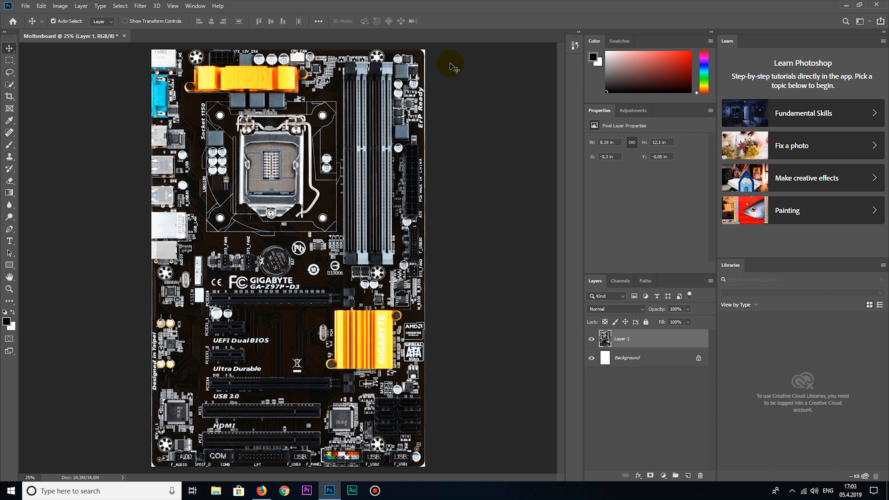
pyautogui.moveTo(452, 72)
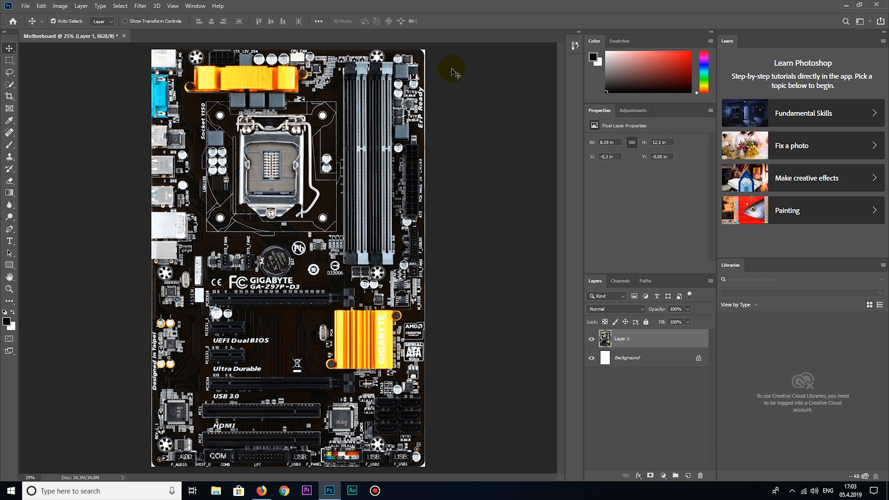
# Add an Invert adjustment layer and a Black & White adjustment layer above it
pyautogui.click(633, 111)
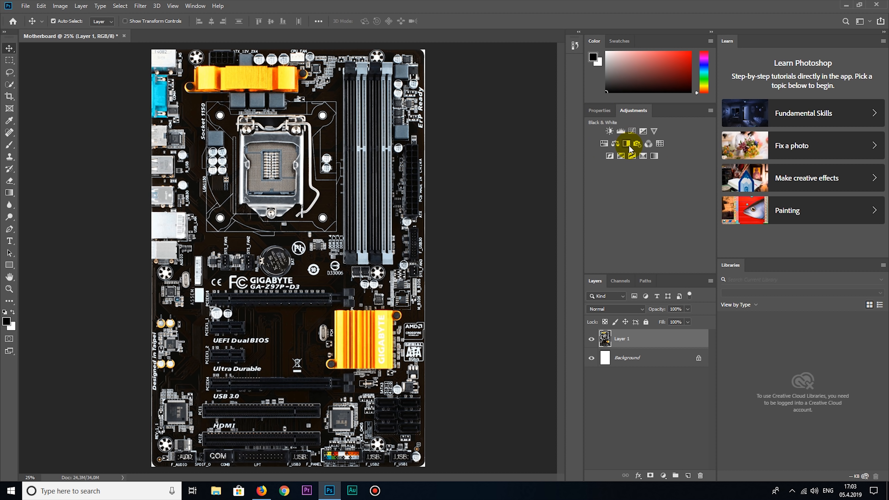
pyautogui.moveTo(631, 143)
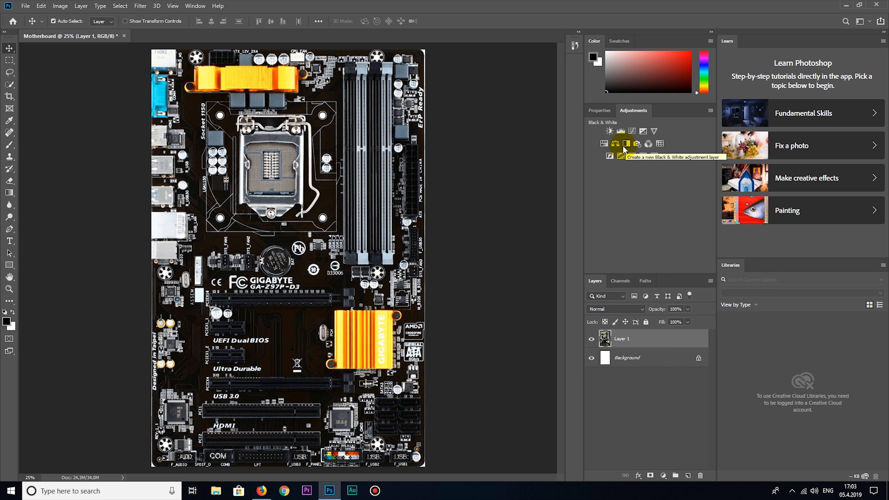
pyautogui.click(616, 144)
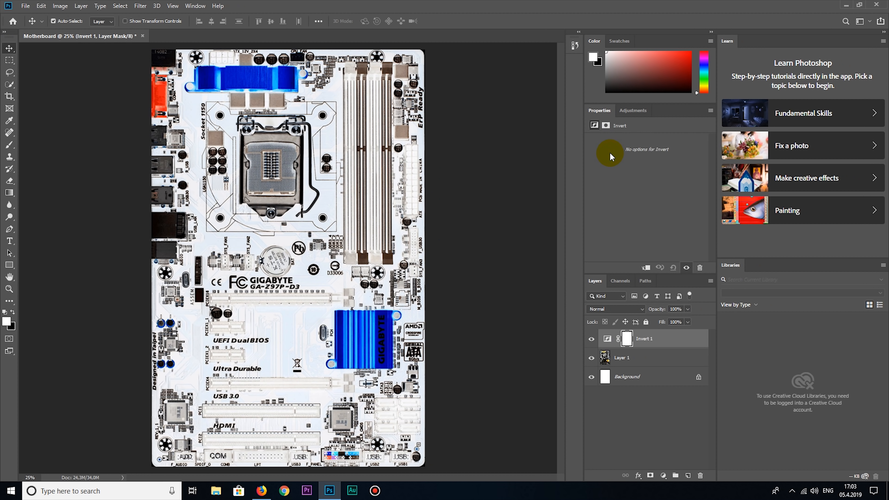
pyautogui.click(632, 110)
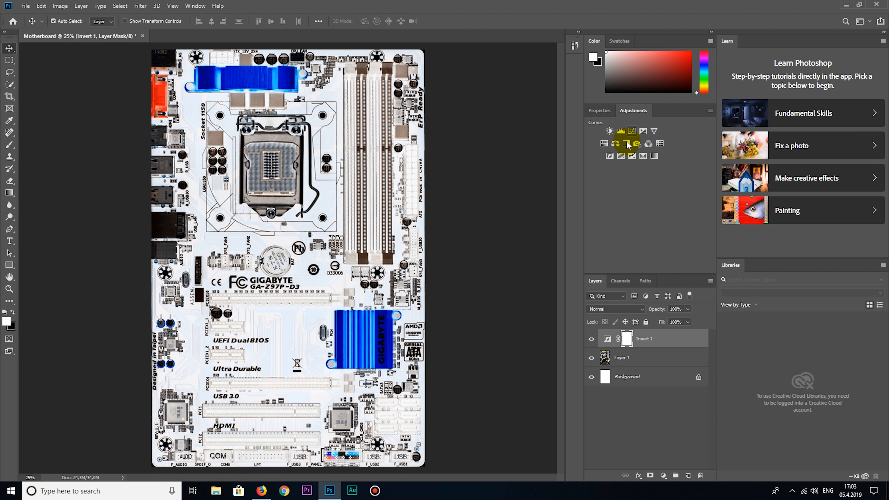
pyautogui.click(626, 143)
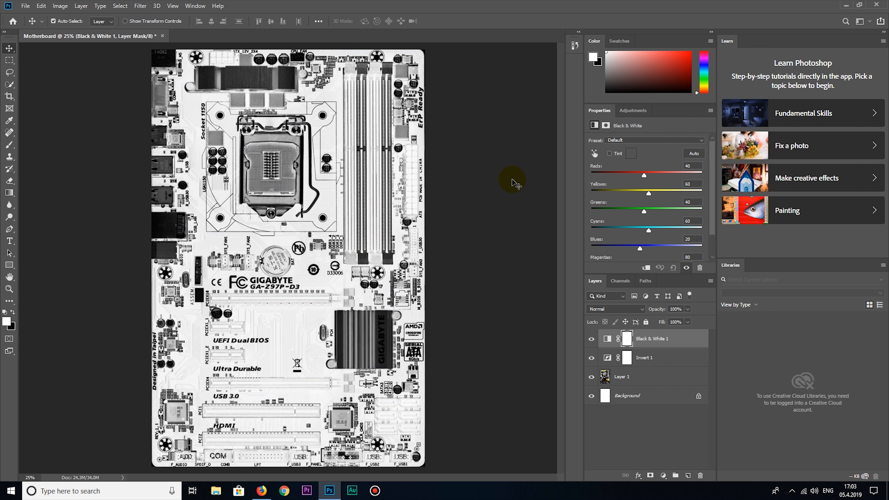
pyautogui.moveTo(180, 93)
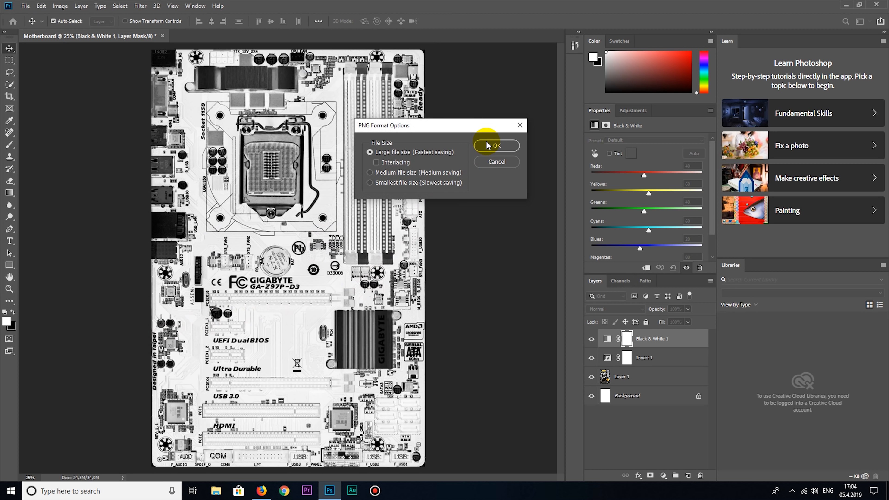
# Confirm the PNG save of the inverted board and start a new document
pyautogui.click(496, 146)
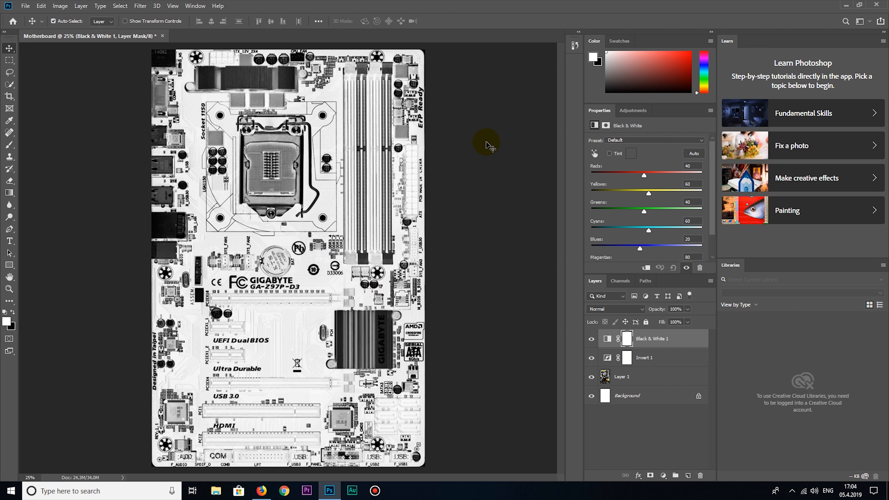
pyautogui.click(25, 6)
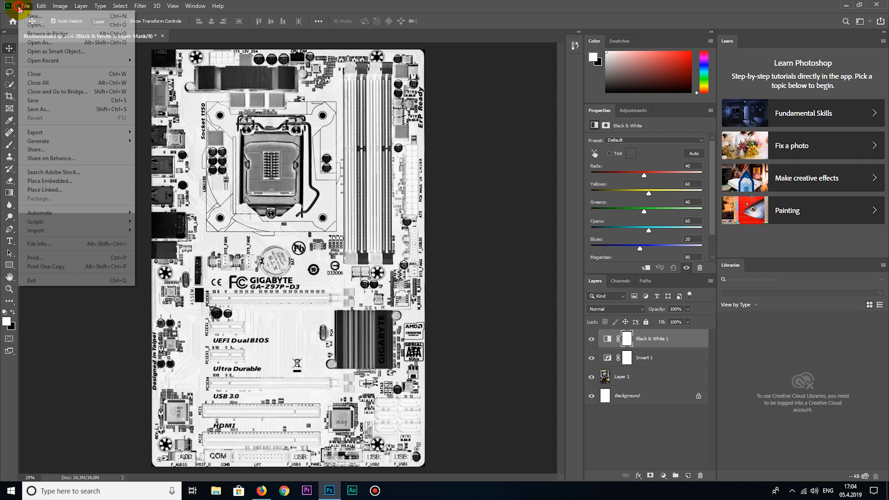
pyautogui.click(35, 17)
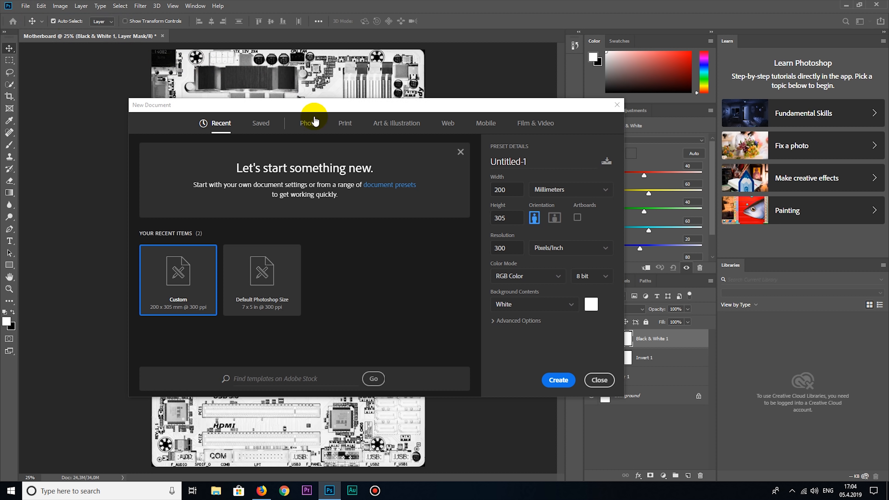
# Create a blank A3 portrait page from the Print presets at 300 ppi
pyautogui.click(345, 123)
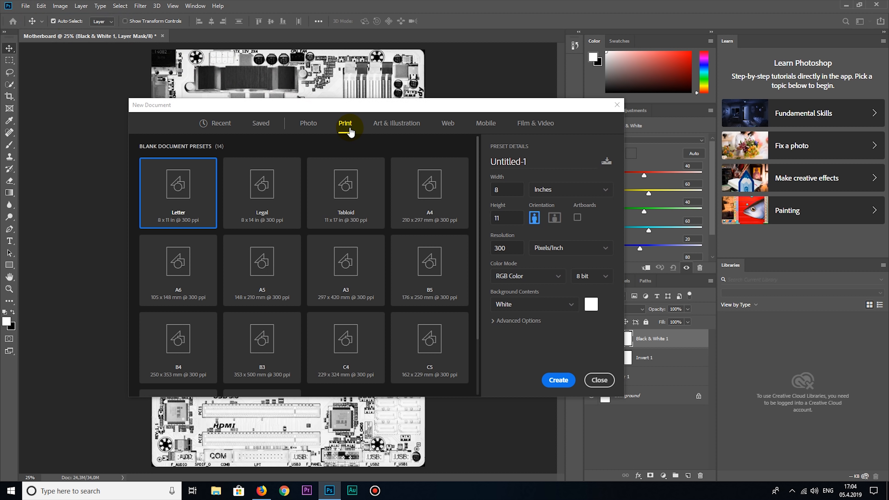
pyautogui.click(346, 262)
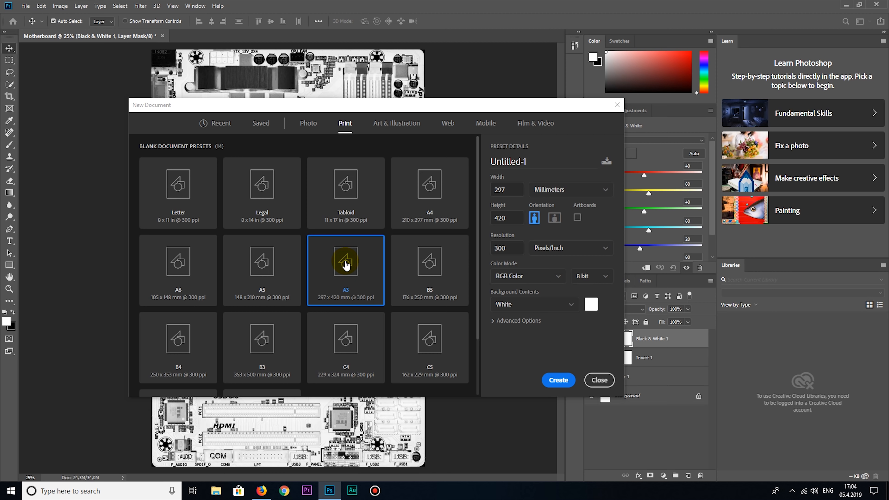
pyautogui.click(557, 379)
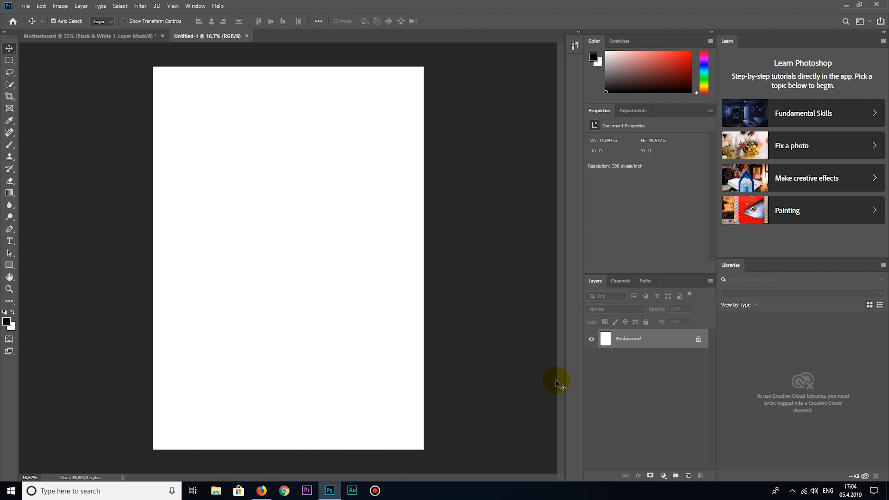
pyautogui.moveTo(25, 6)
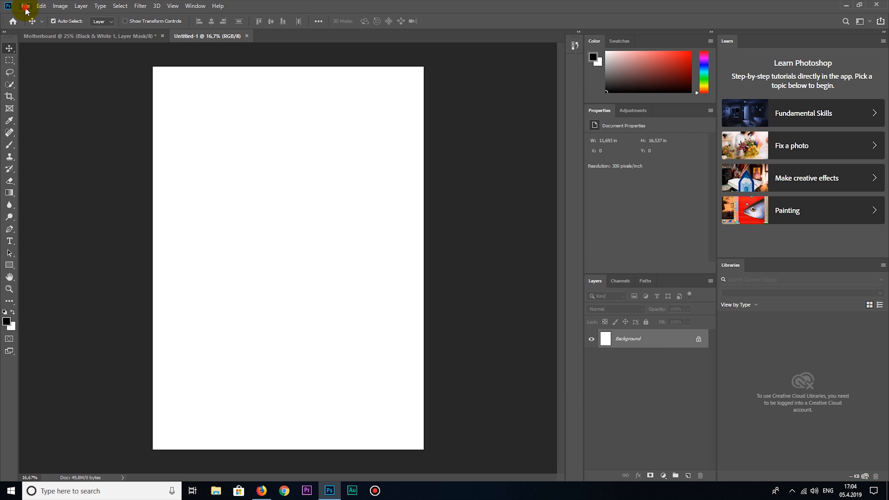
# Place the saved Motherboard image from the Desktop onto the A3 page as an embedded layer
pyautogui.click(25, 5)
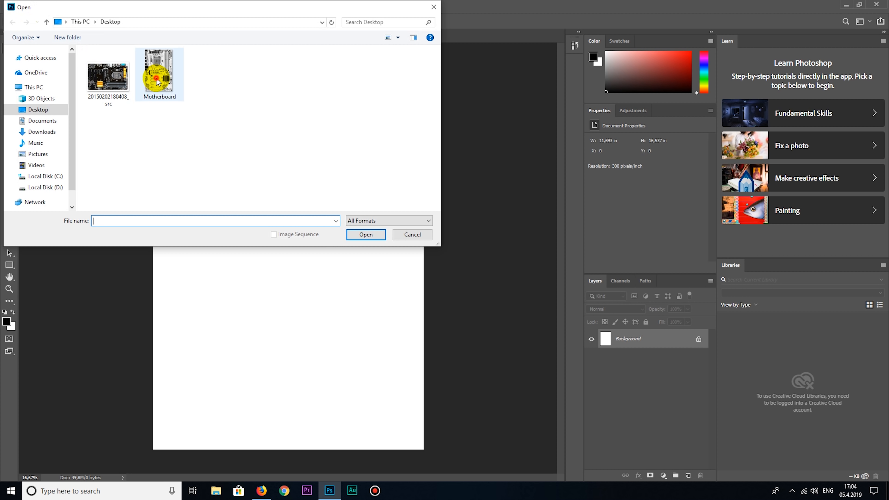
pyautogui.doubleClick(159, 73)
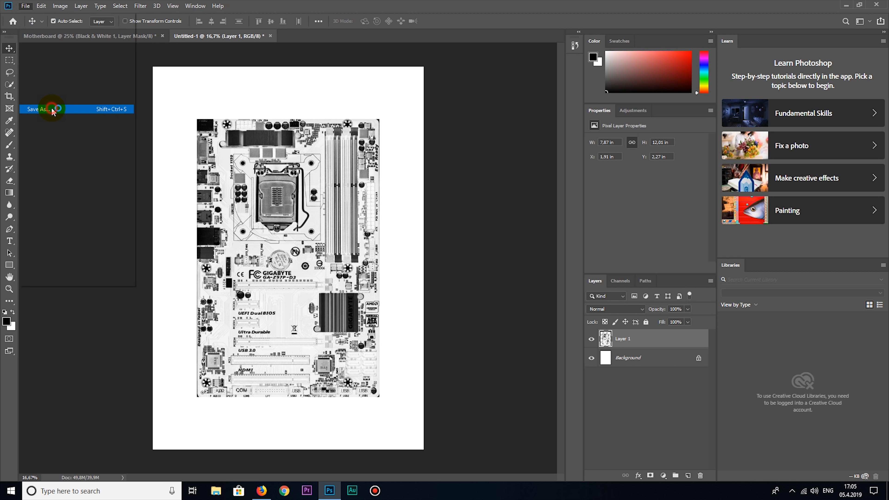
# Save the A3 page as a PNG named Motherboard Final with default PNG options
pyautogui.click(35, 109)
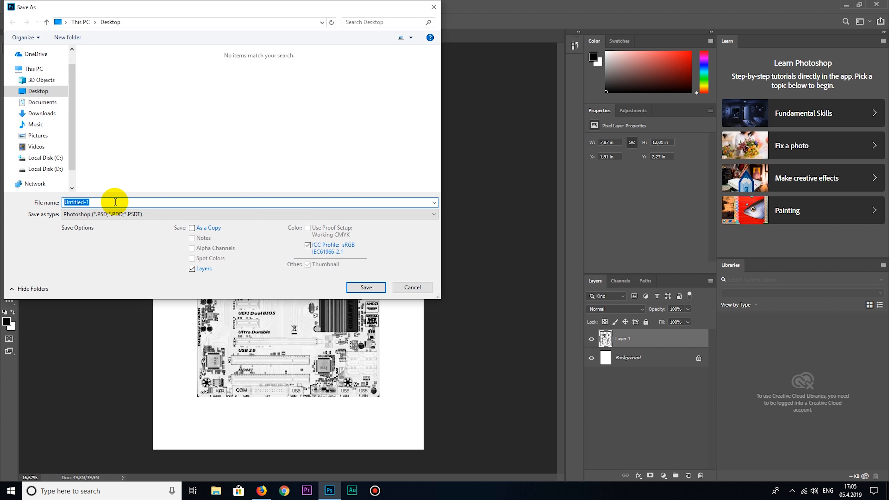
pyautogui.write('Motherboard Final')
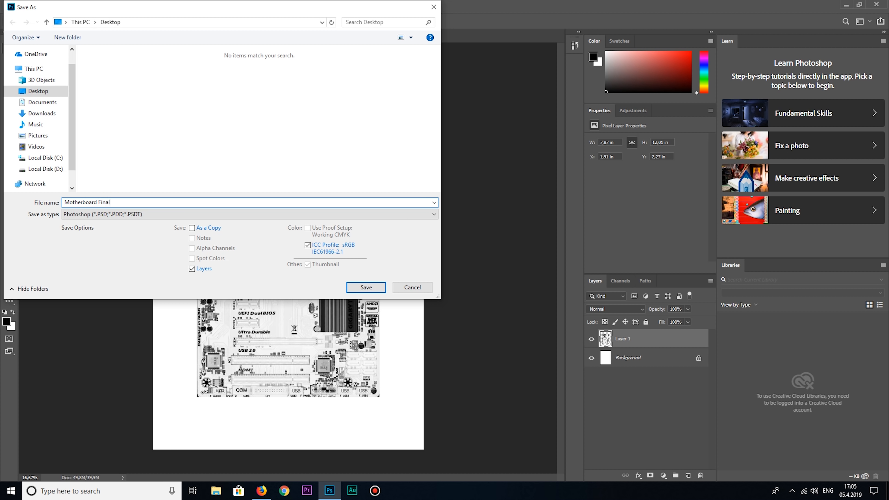
pyautogui.click(250, 214)
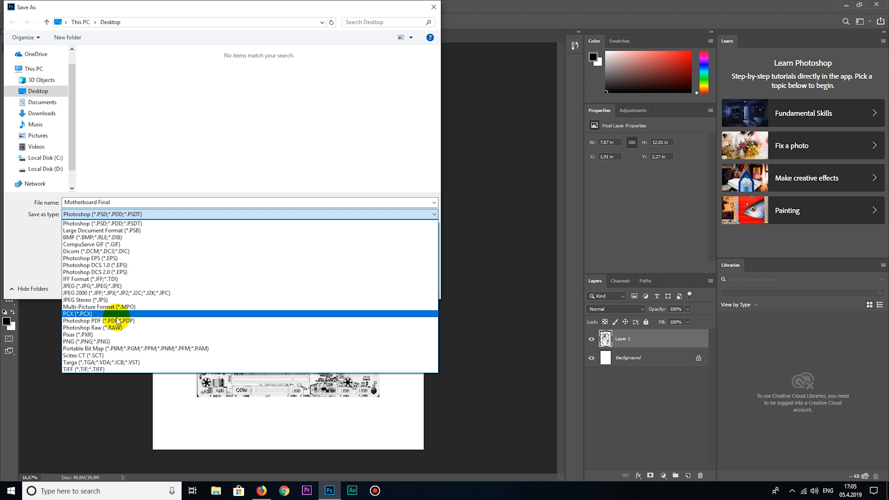
pyautogui.click(87, 340)
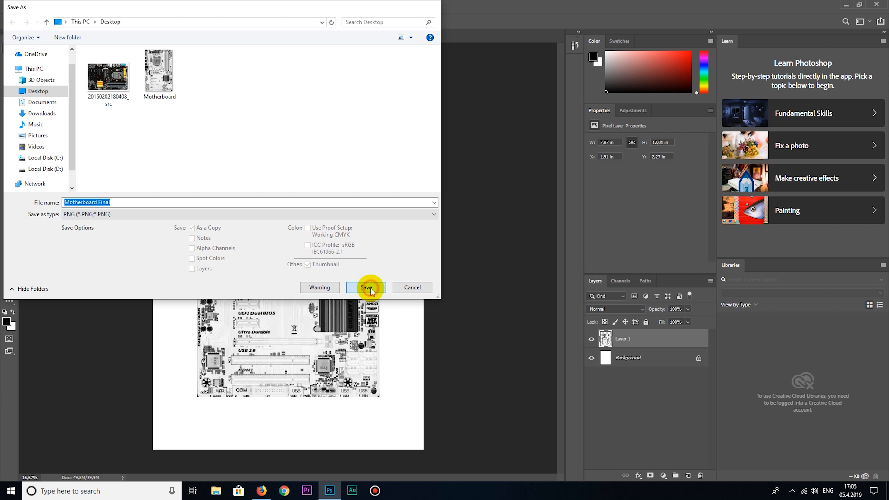
pyautogui.click(366, 287)
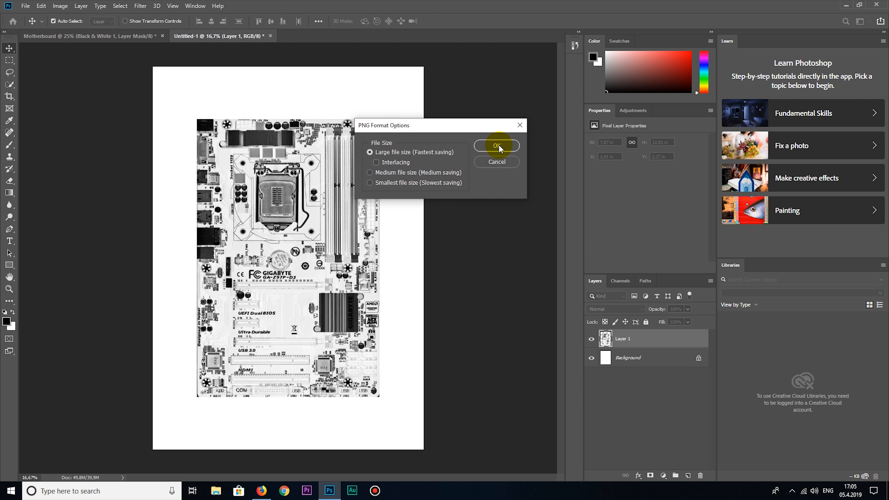
pyautogui.click(496, 146)
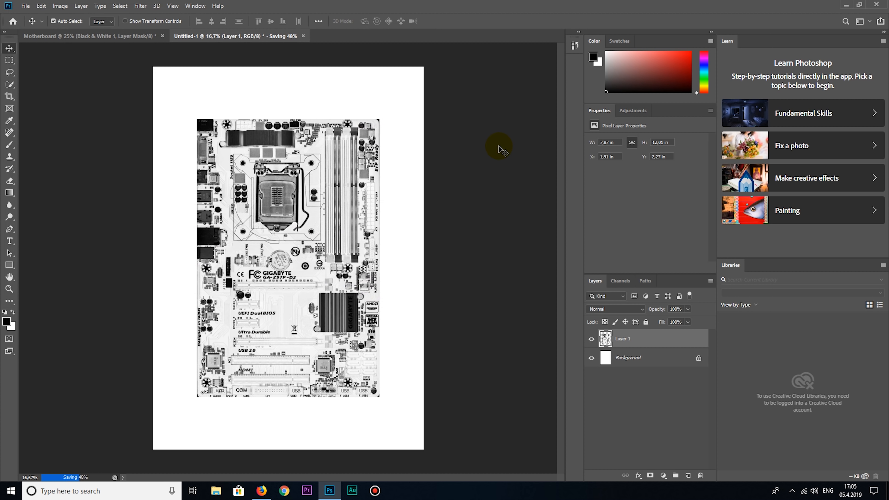